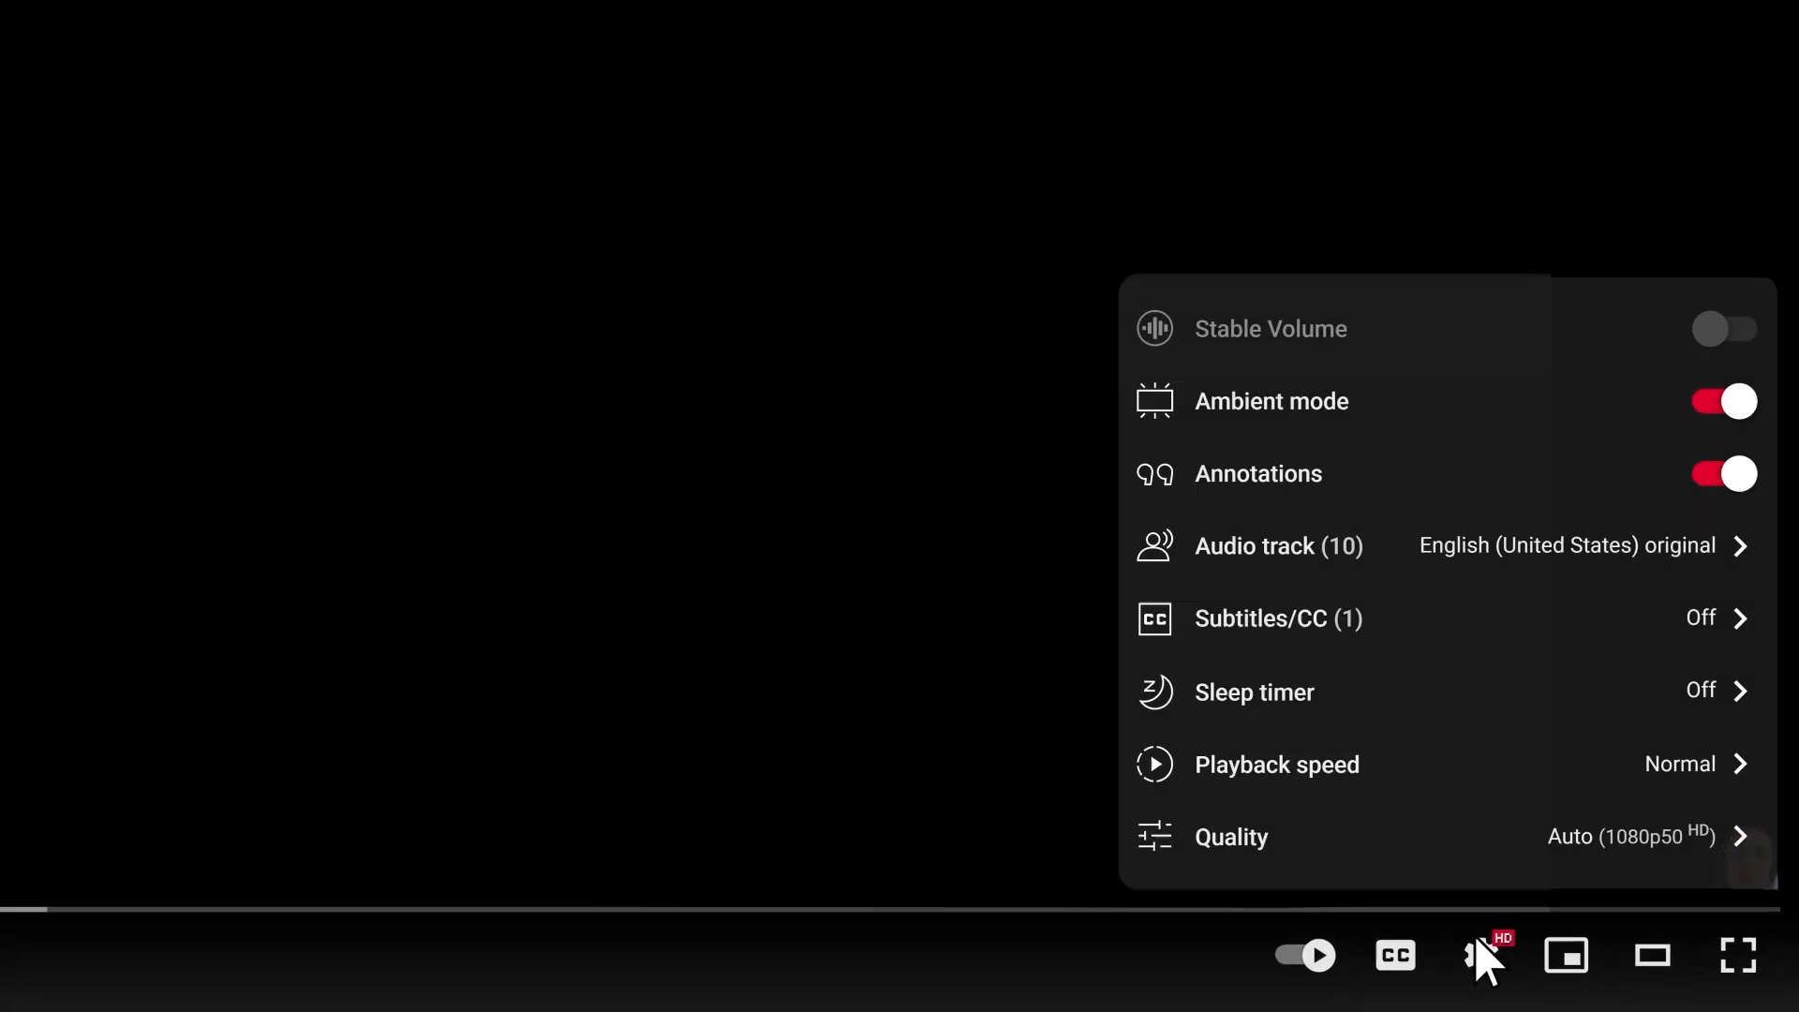
Find Windows Defender Firewall via taskbar search and bring up its advanced security console
{"action": "left_click", "coordinate": [1276, 546]}
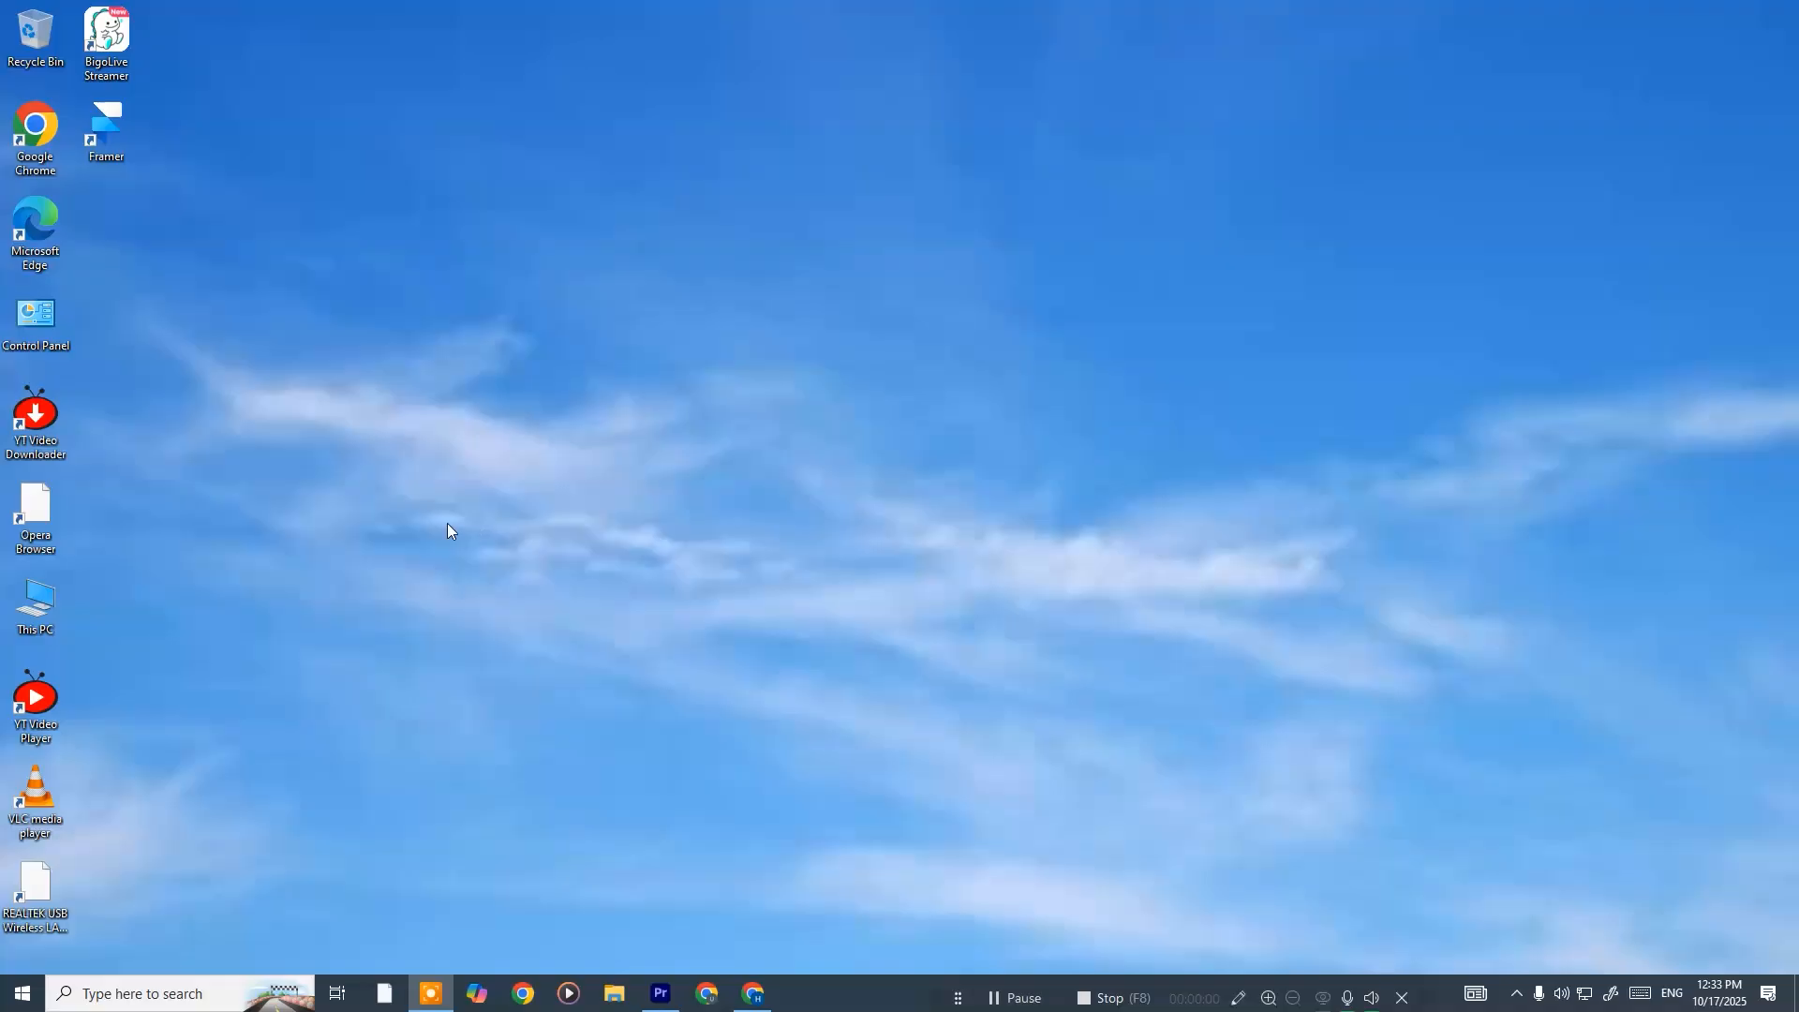
{"action": "mouse_move", "coordinate": [425, 727]}
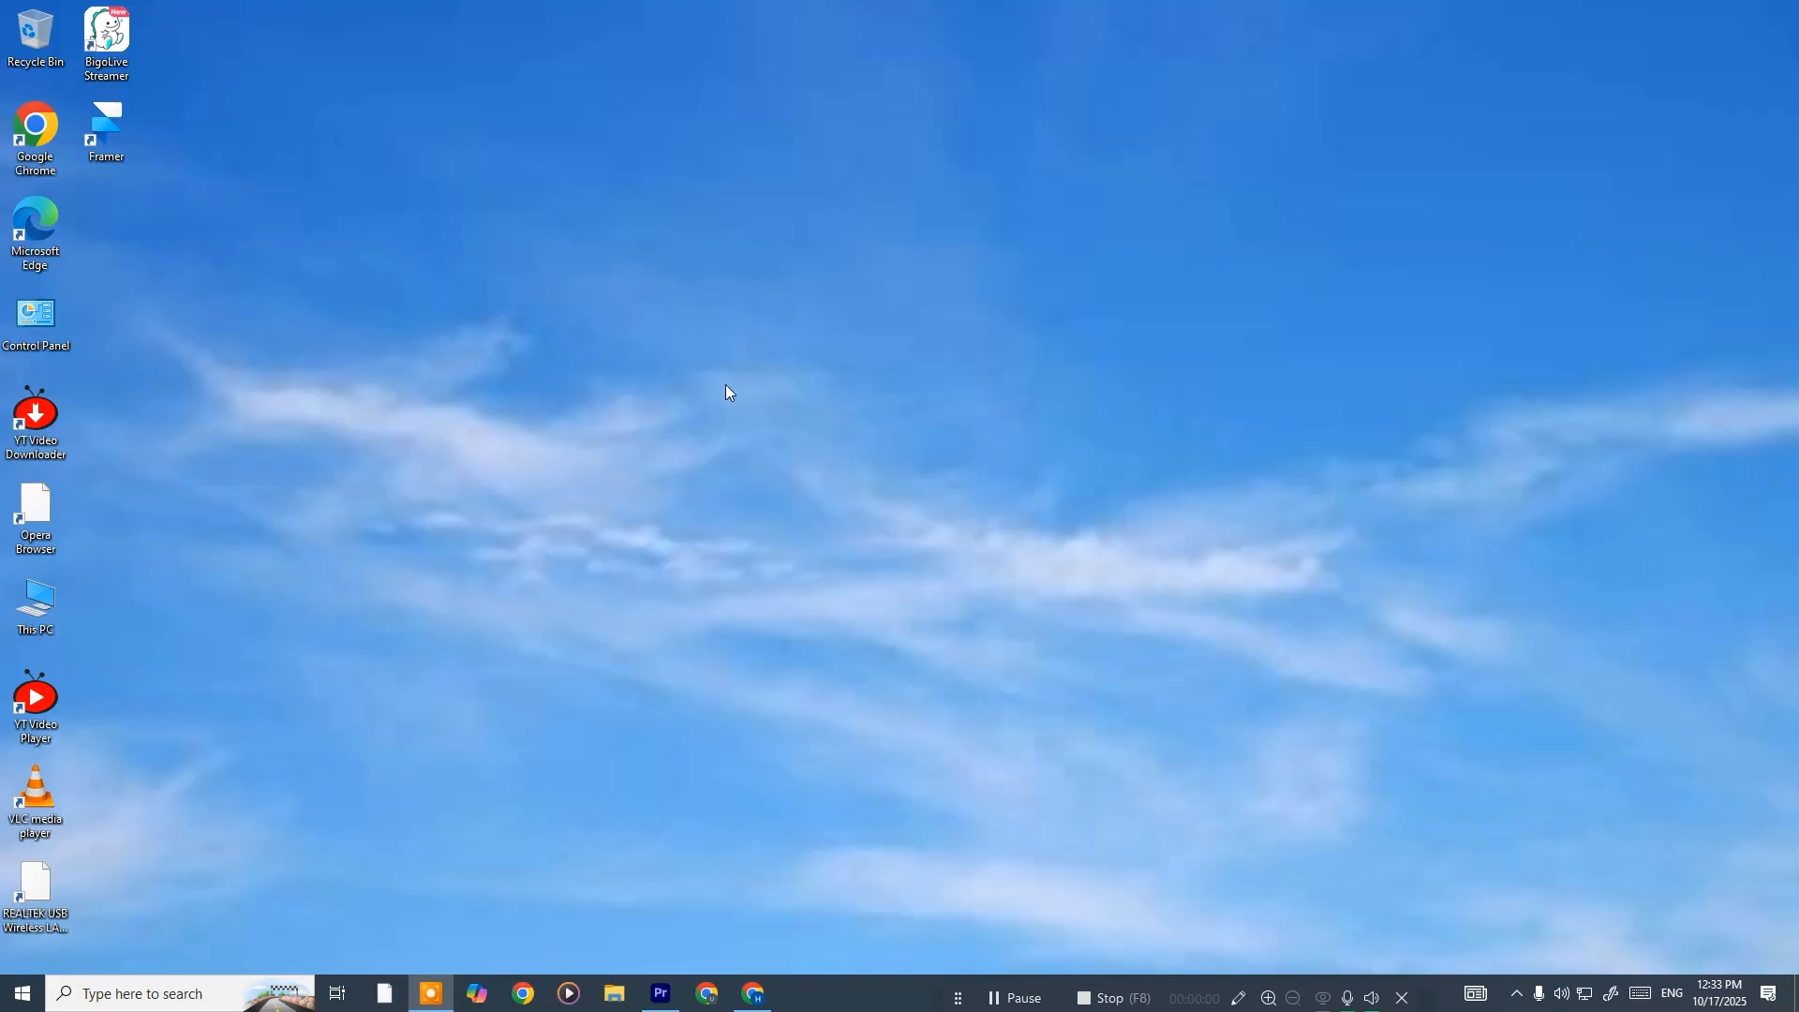
{"action": "mouse_move", "coordinate": [283, 891]}
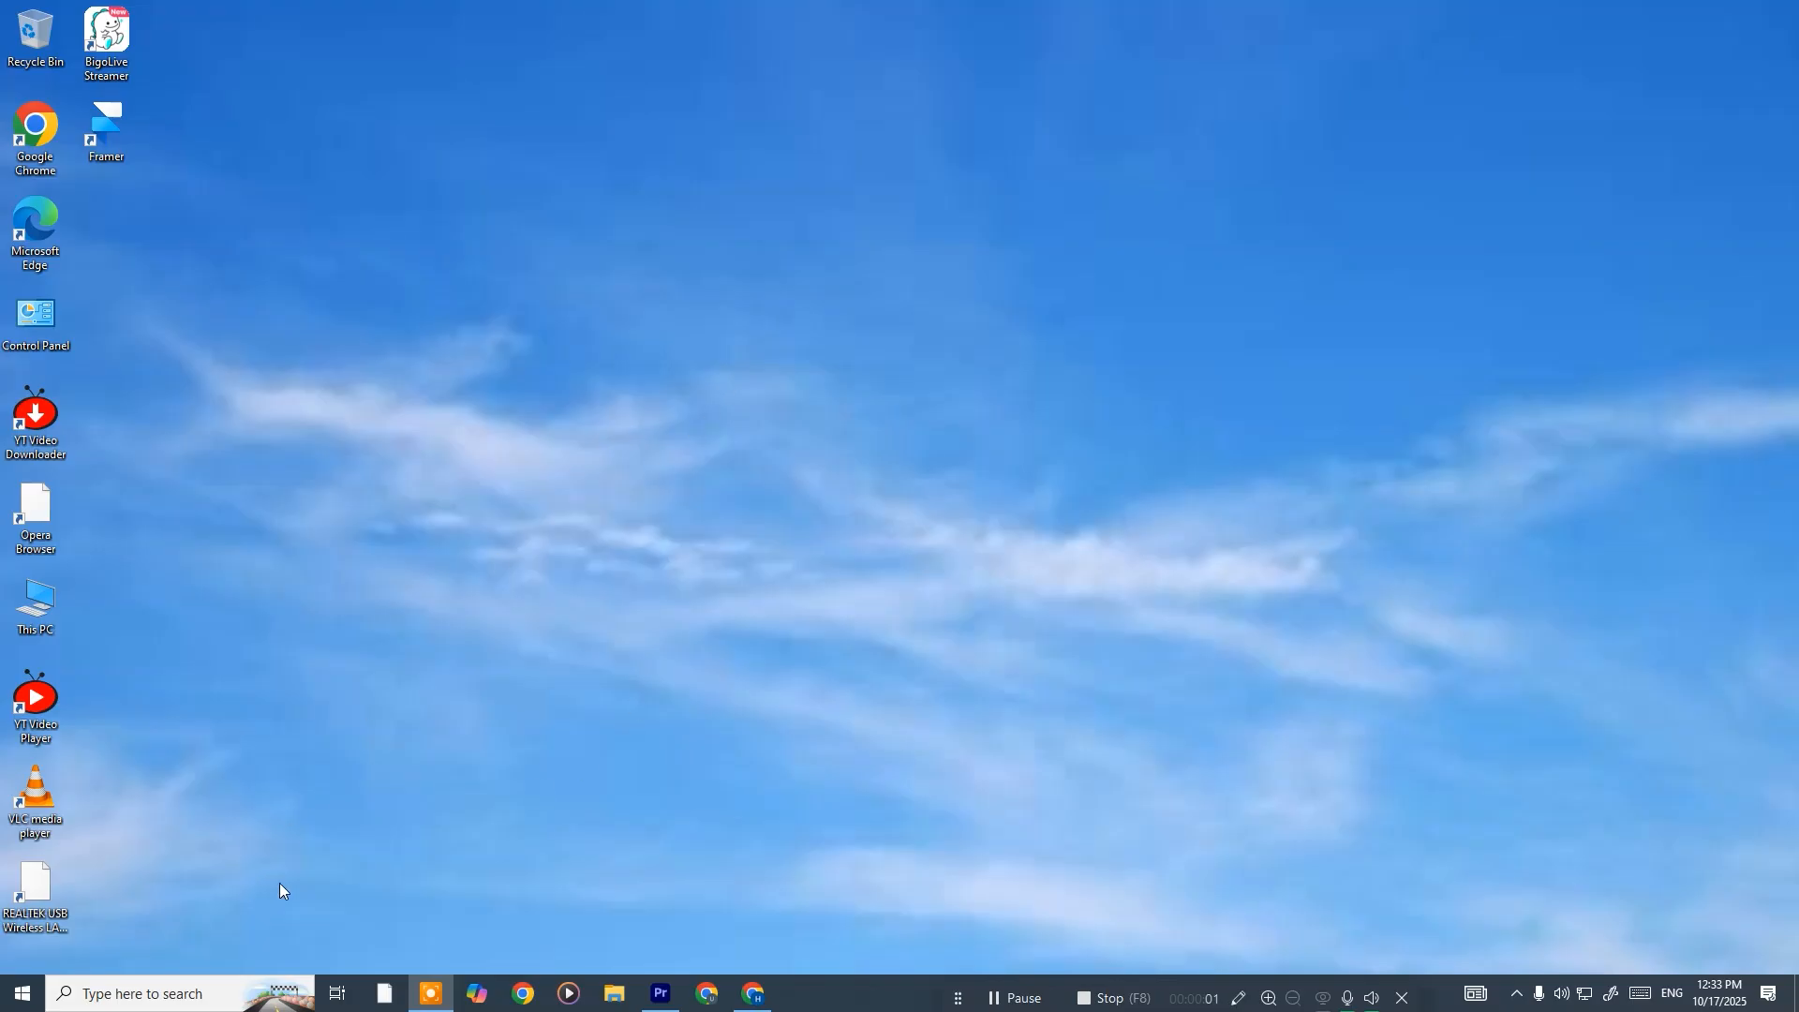
{"action": "mouse_move", "coordinate": [918, 366]}
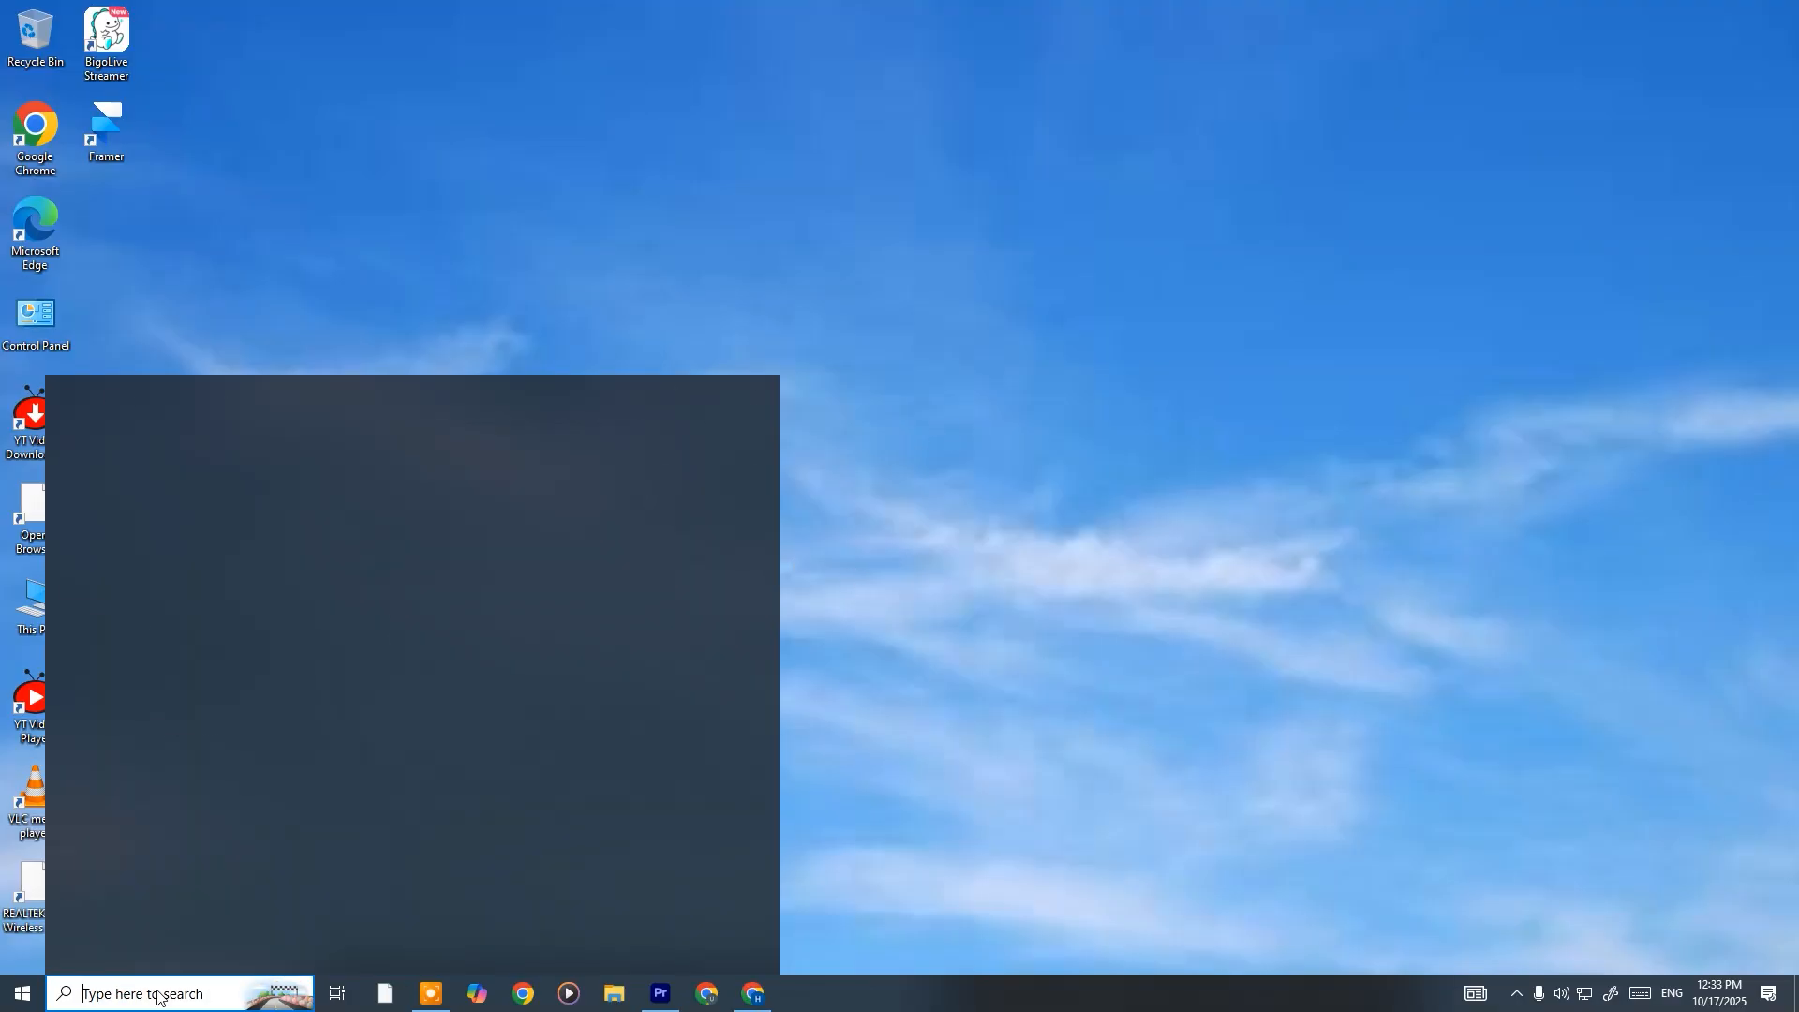
{"action": "type", "text": "widow fire"}
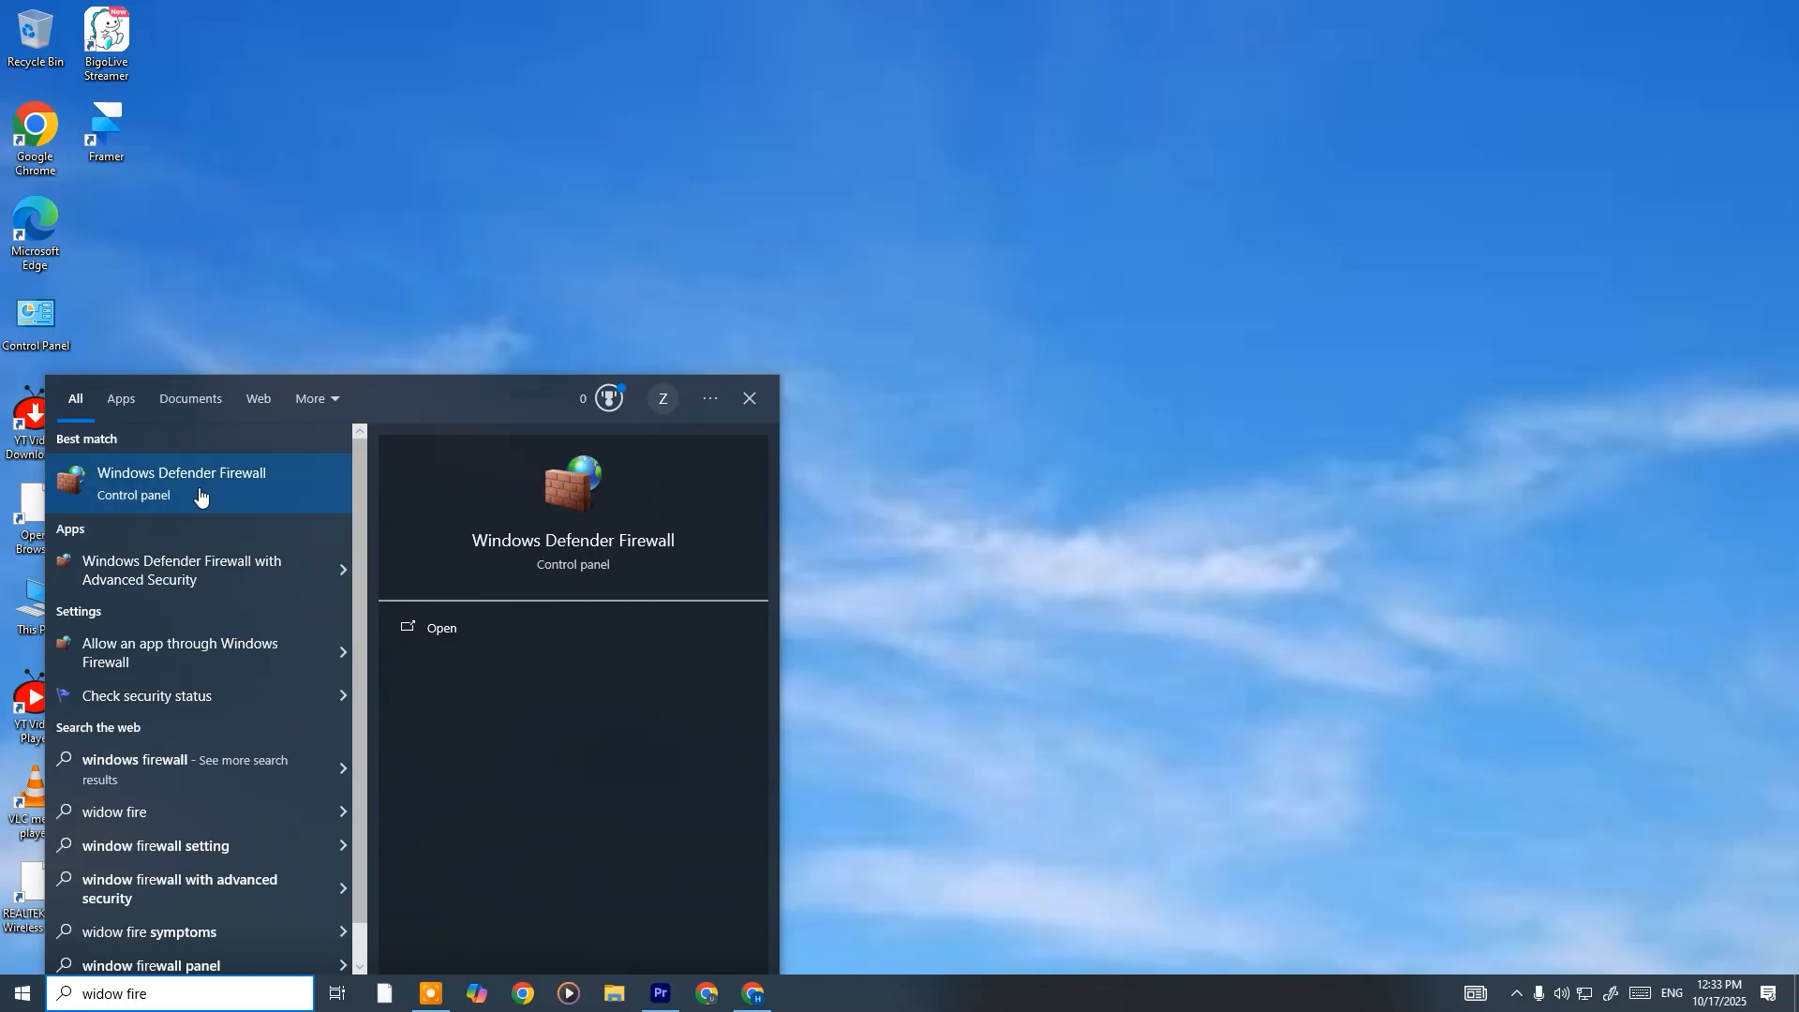
{"action": "left_click", "coordinate": [180, 482]}
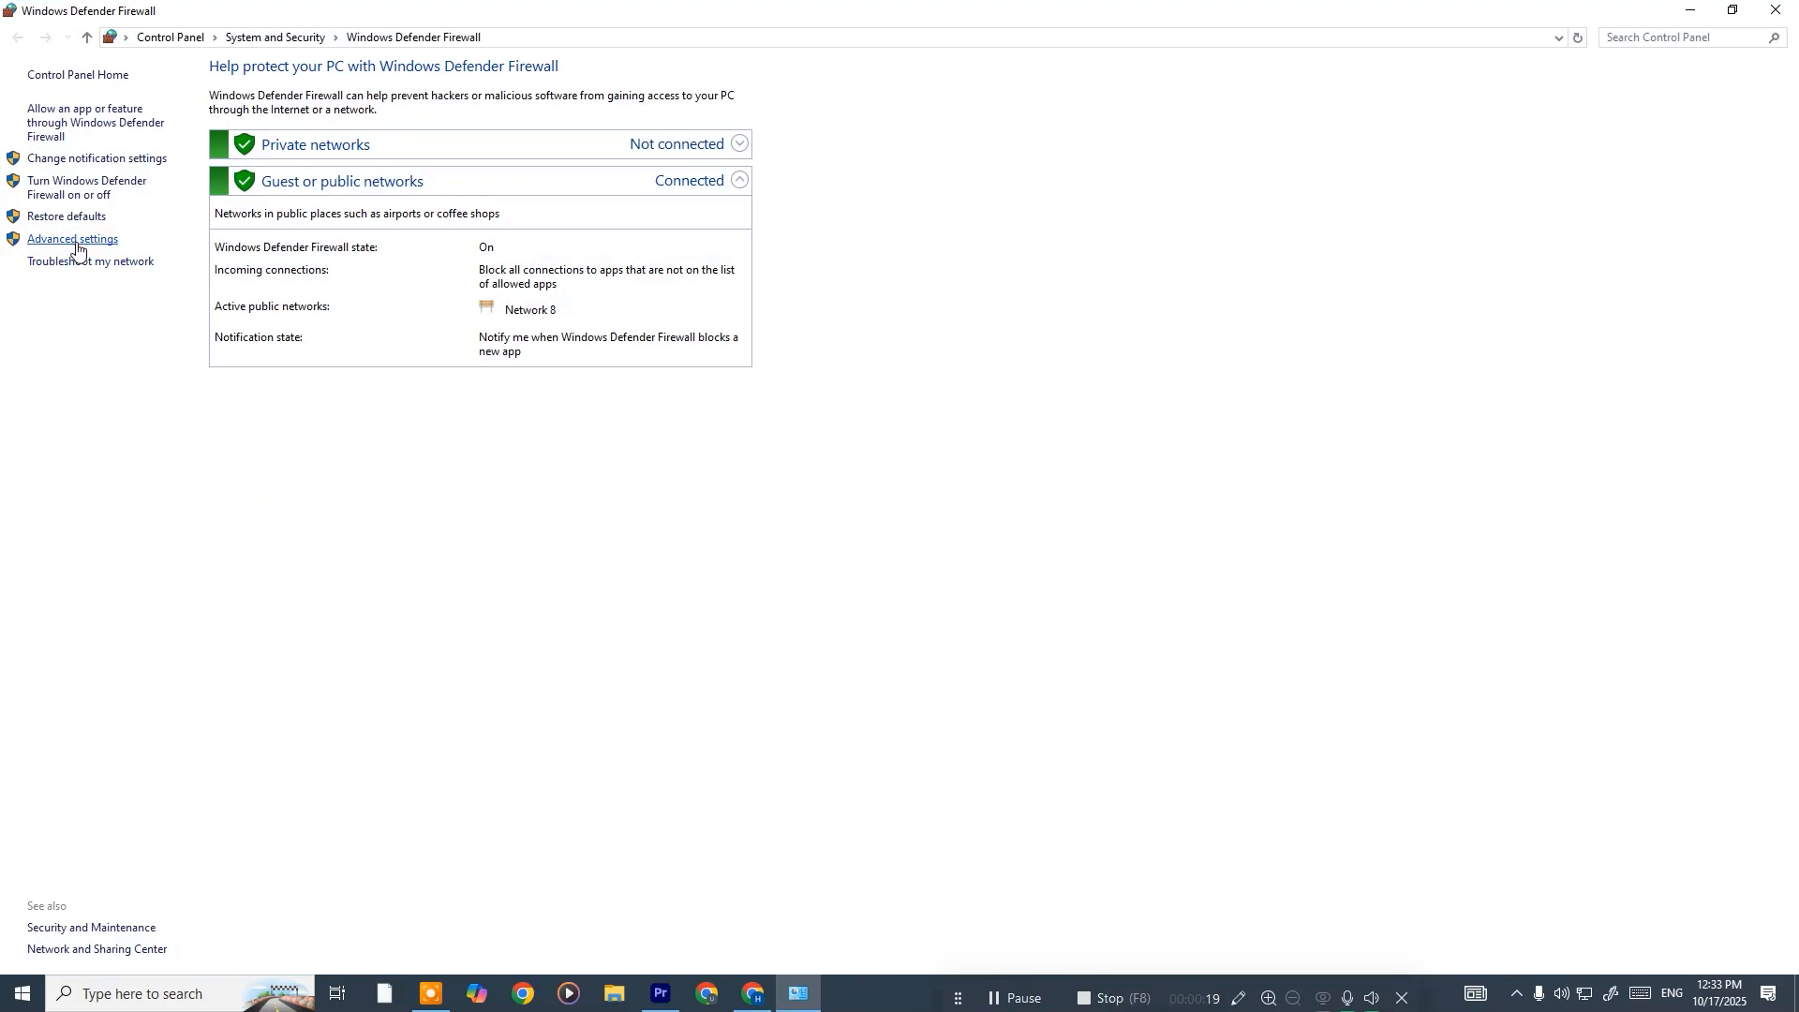
{"action": "left_click", "coordinate": [71, 238]}
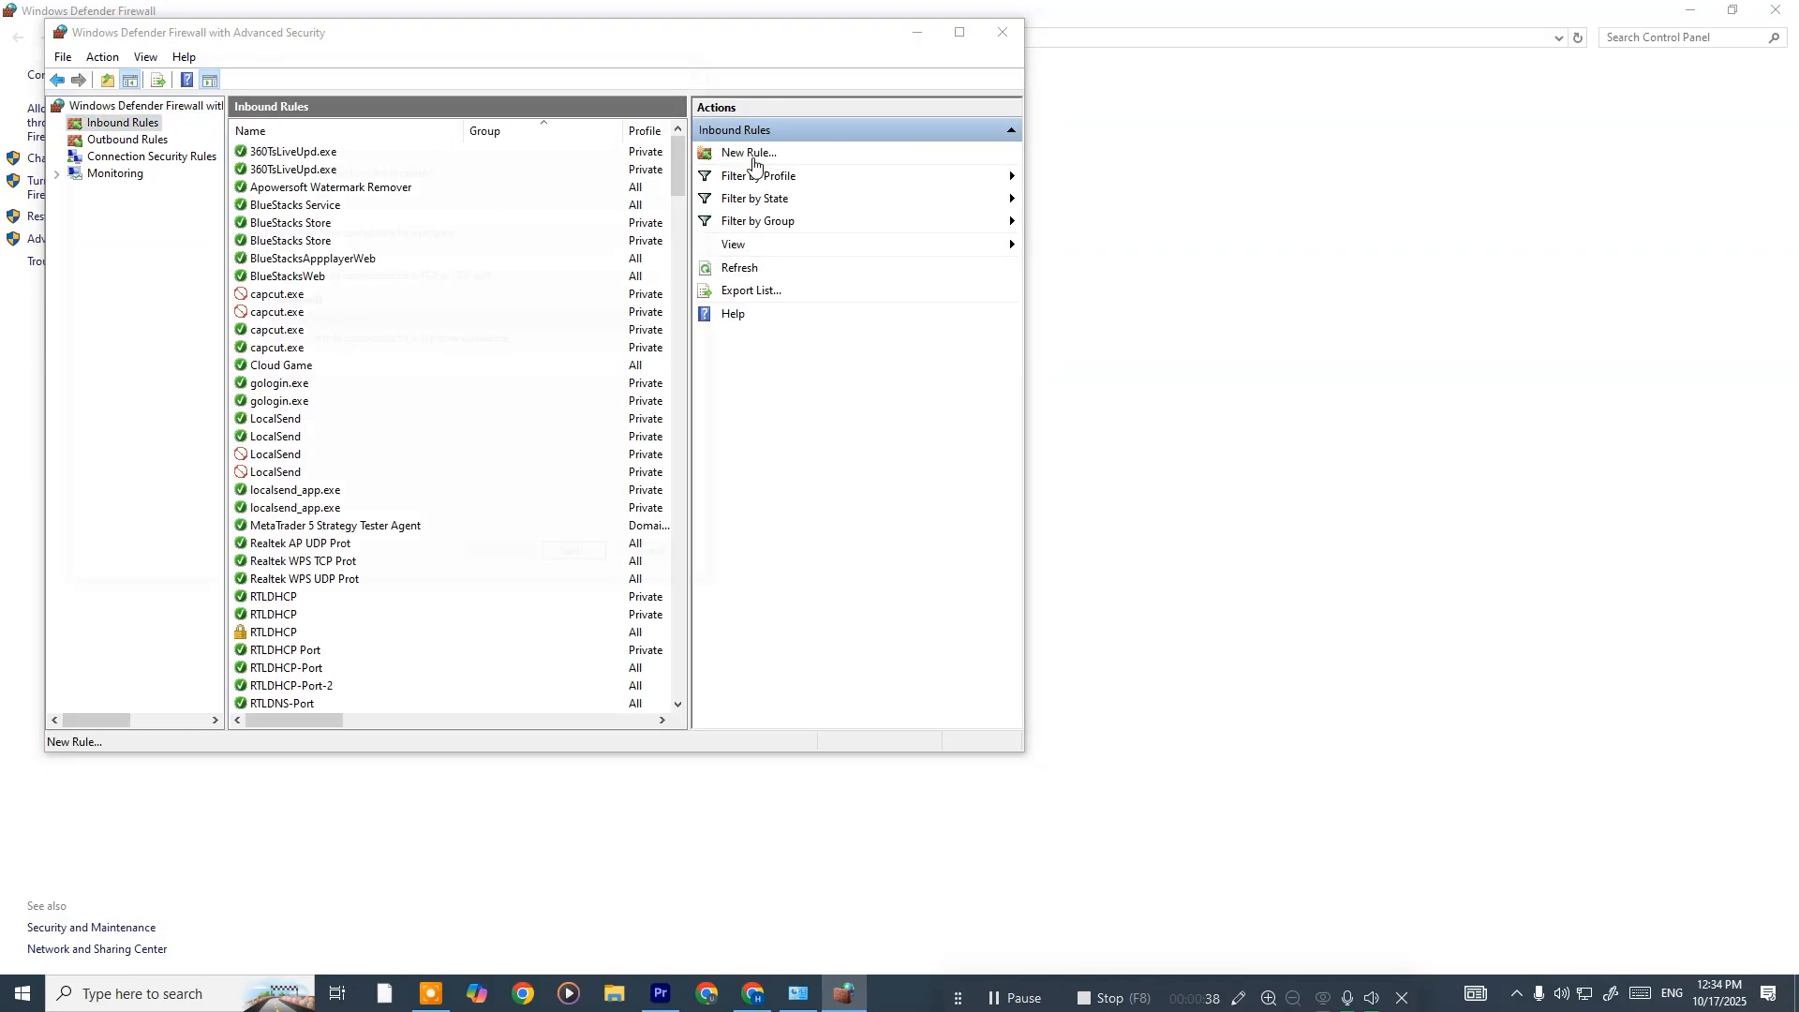
Begin a new inbound Program rule and choose the game's .exe on New Volume (D:) as its path
{"action": "left_click", "coordinate": [746, 152]}
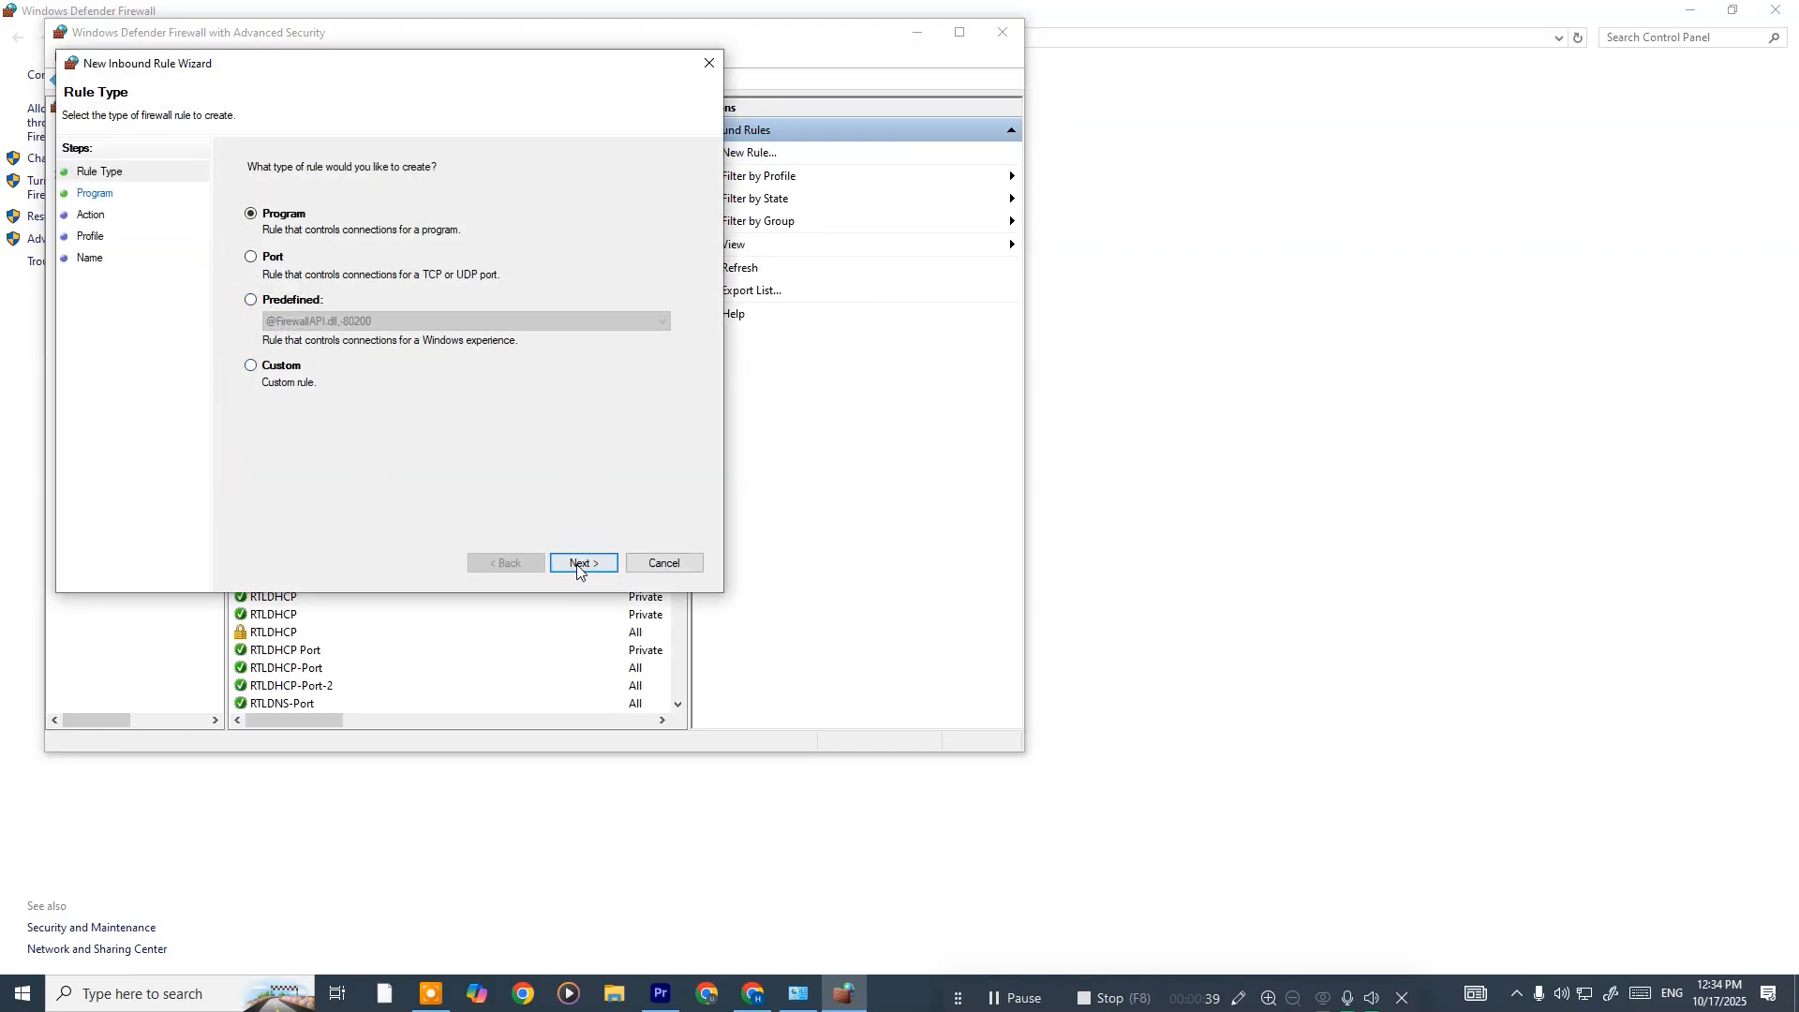
{"action": "left_click", "coordinate": [581, 562]}
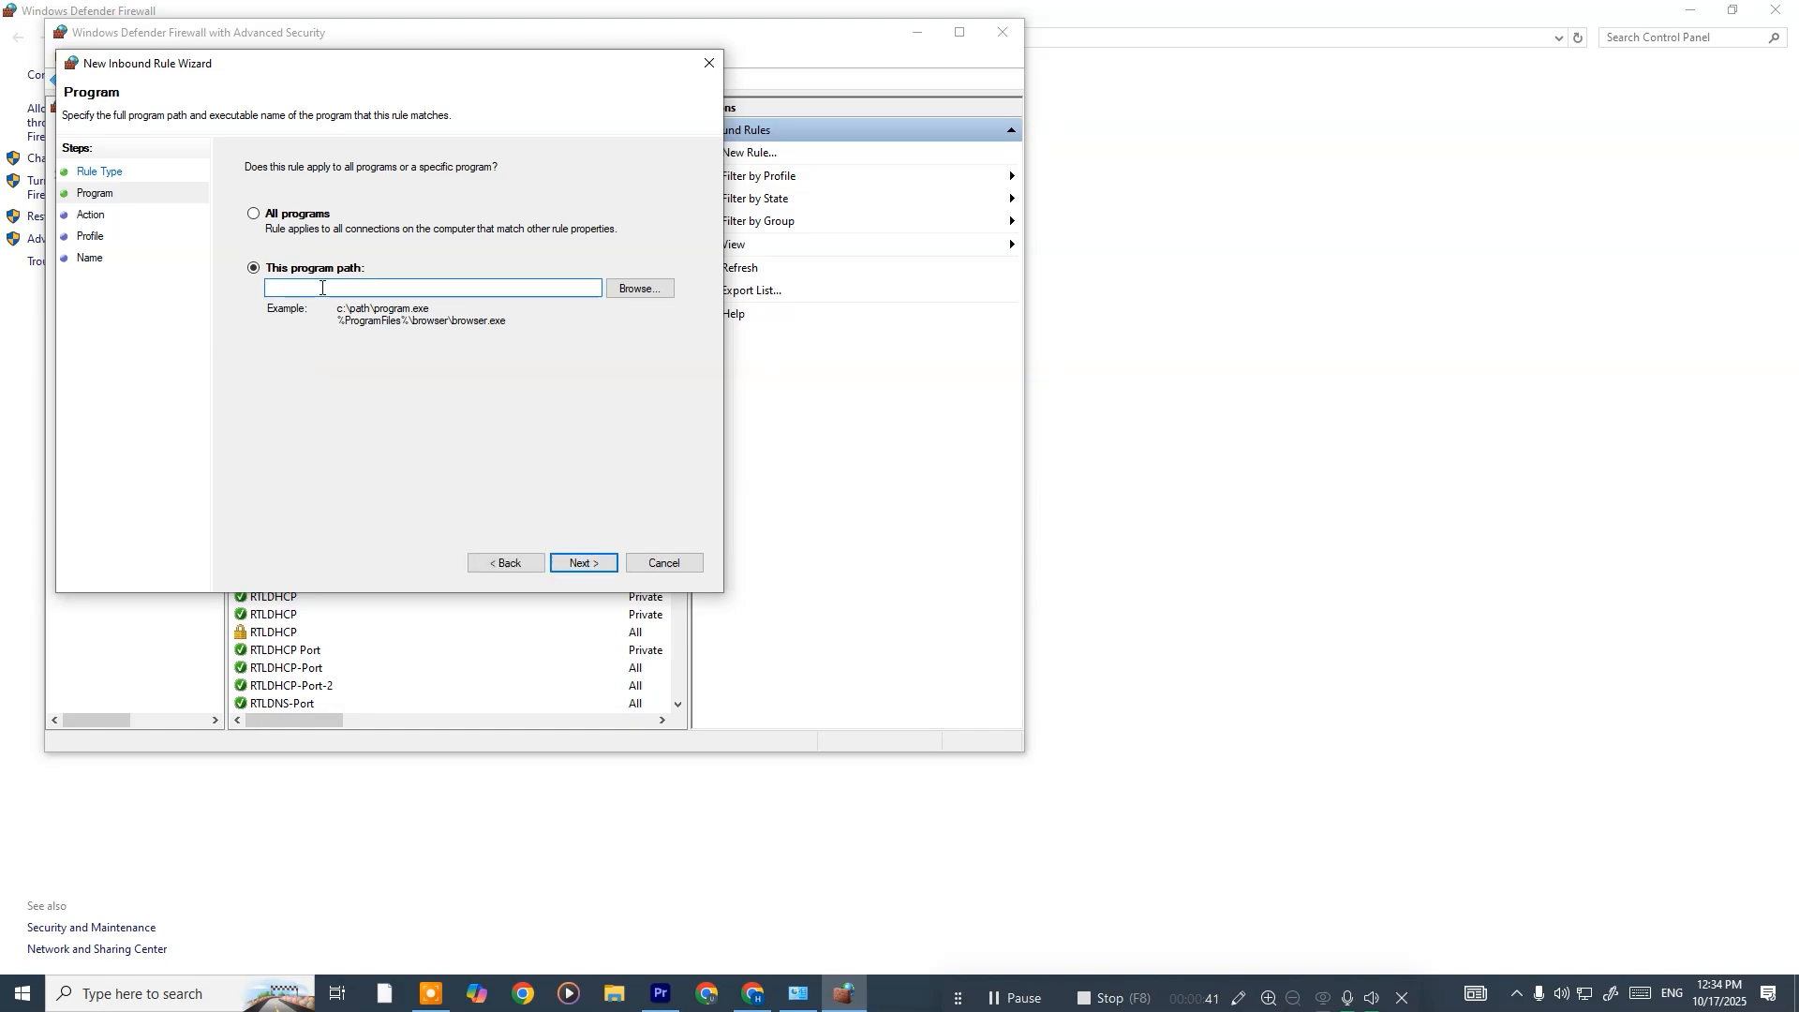
{"action": "left_click", "coordinate": [637, 288]}
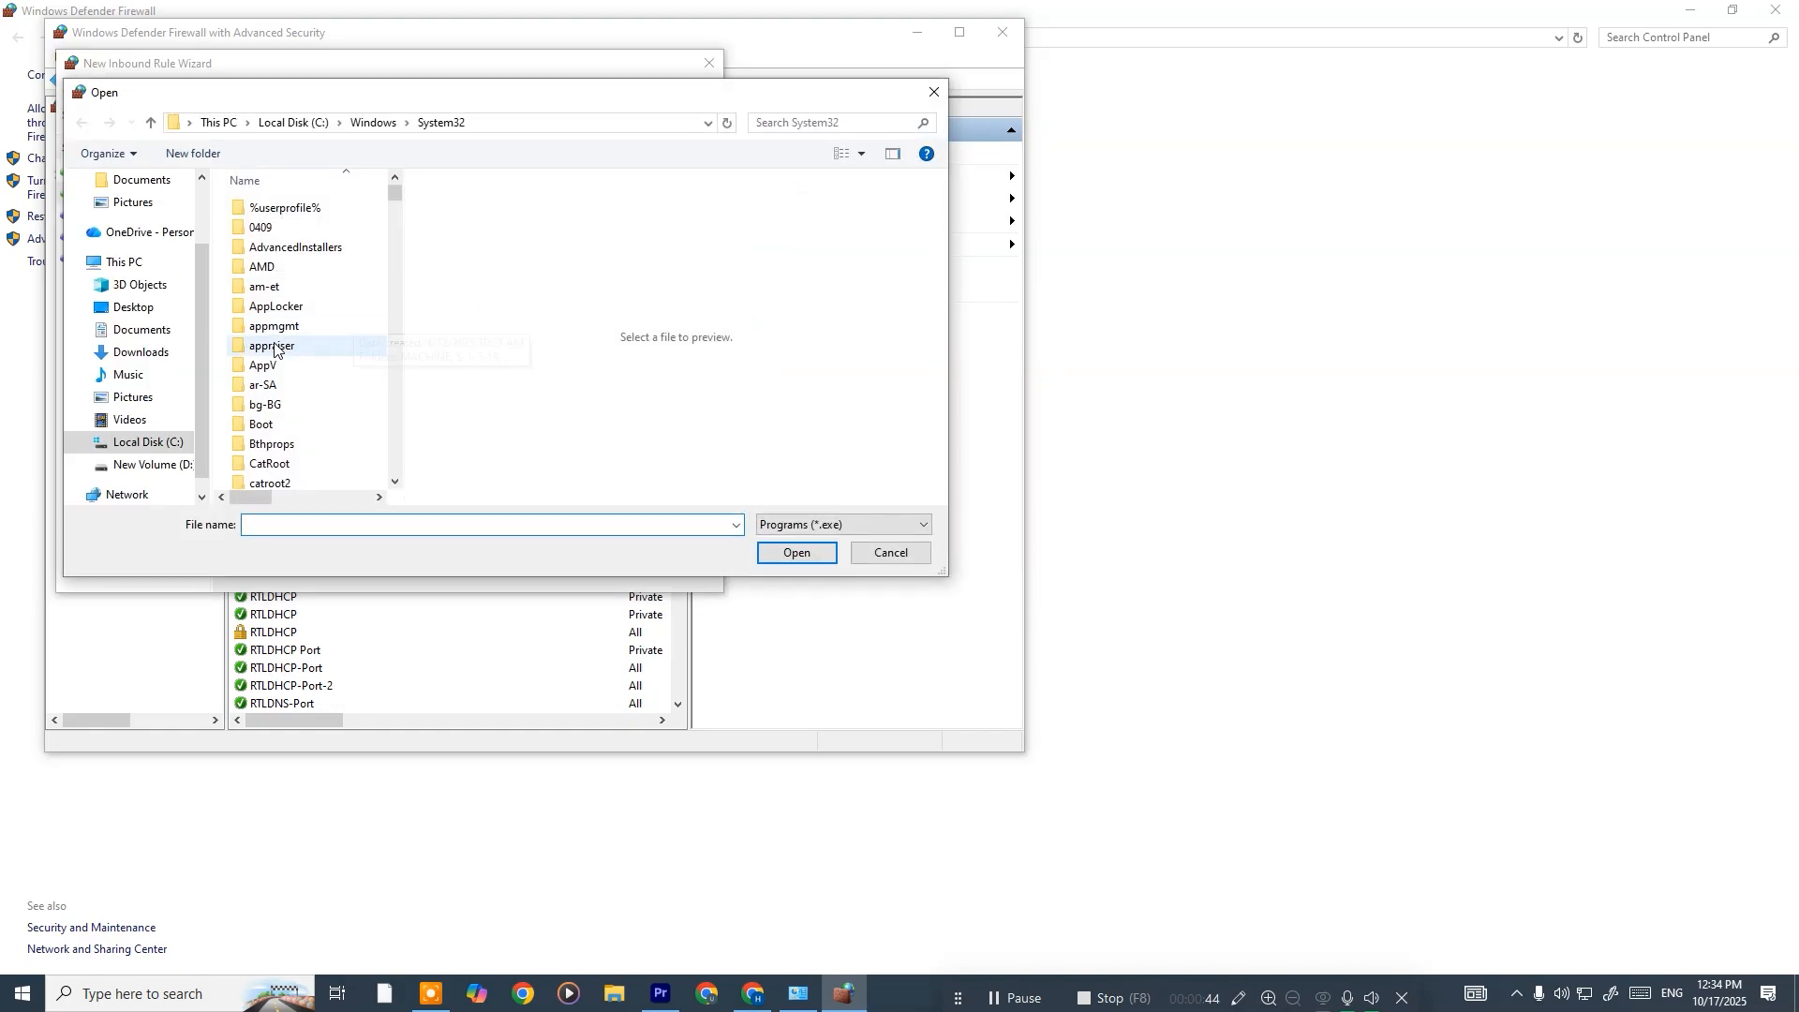
{"action": "left_click", "coordinate": [149, 463]}
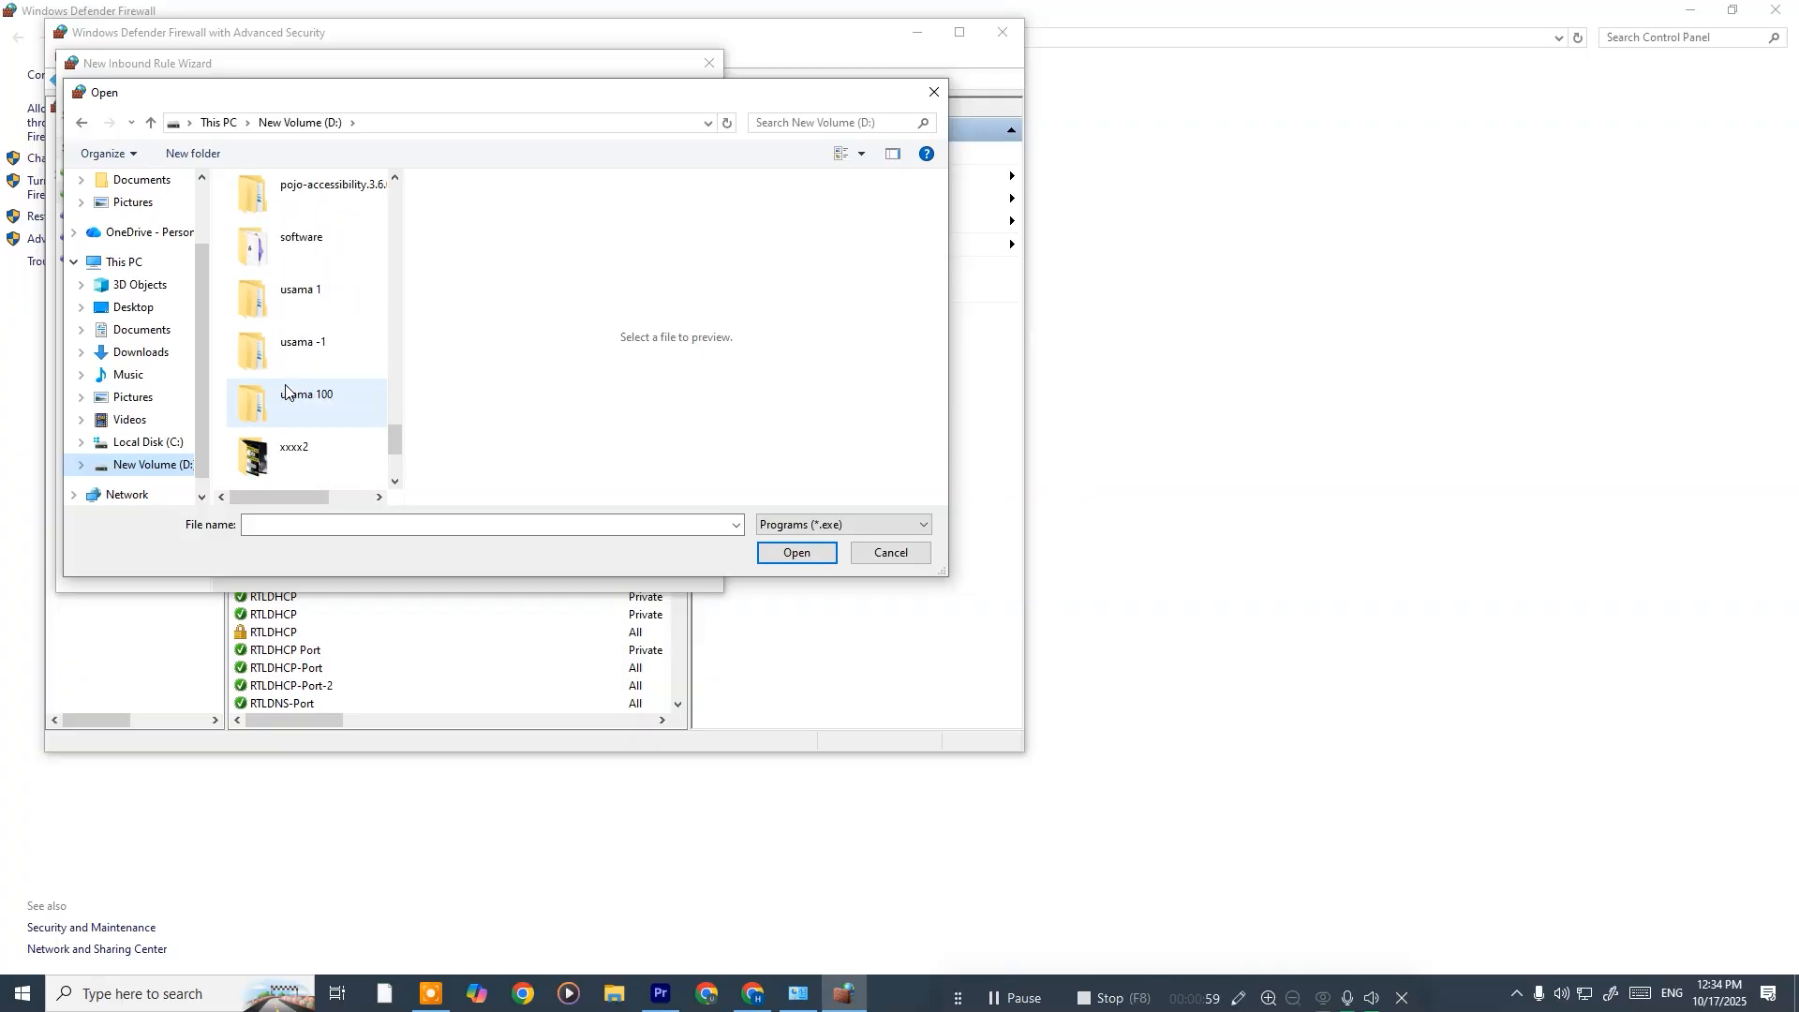
{"action": "left_click", "coordinate": [795, 551]}
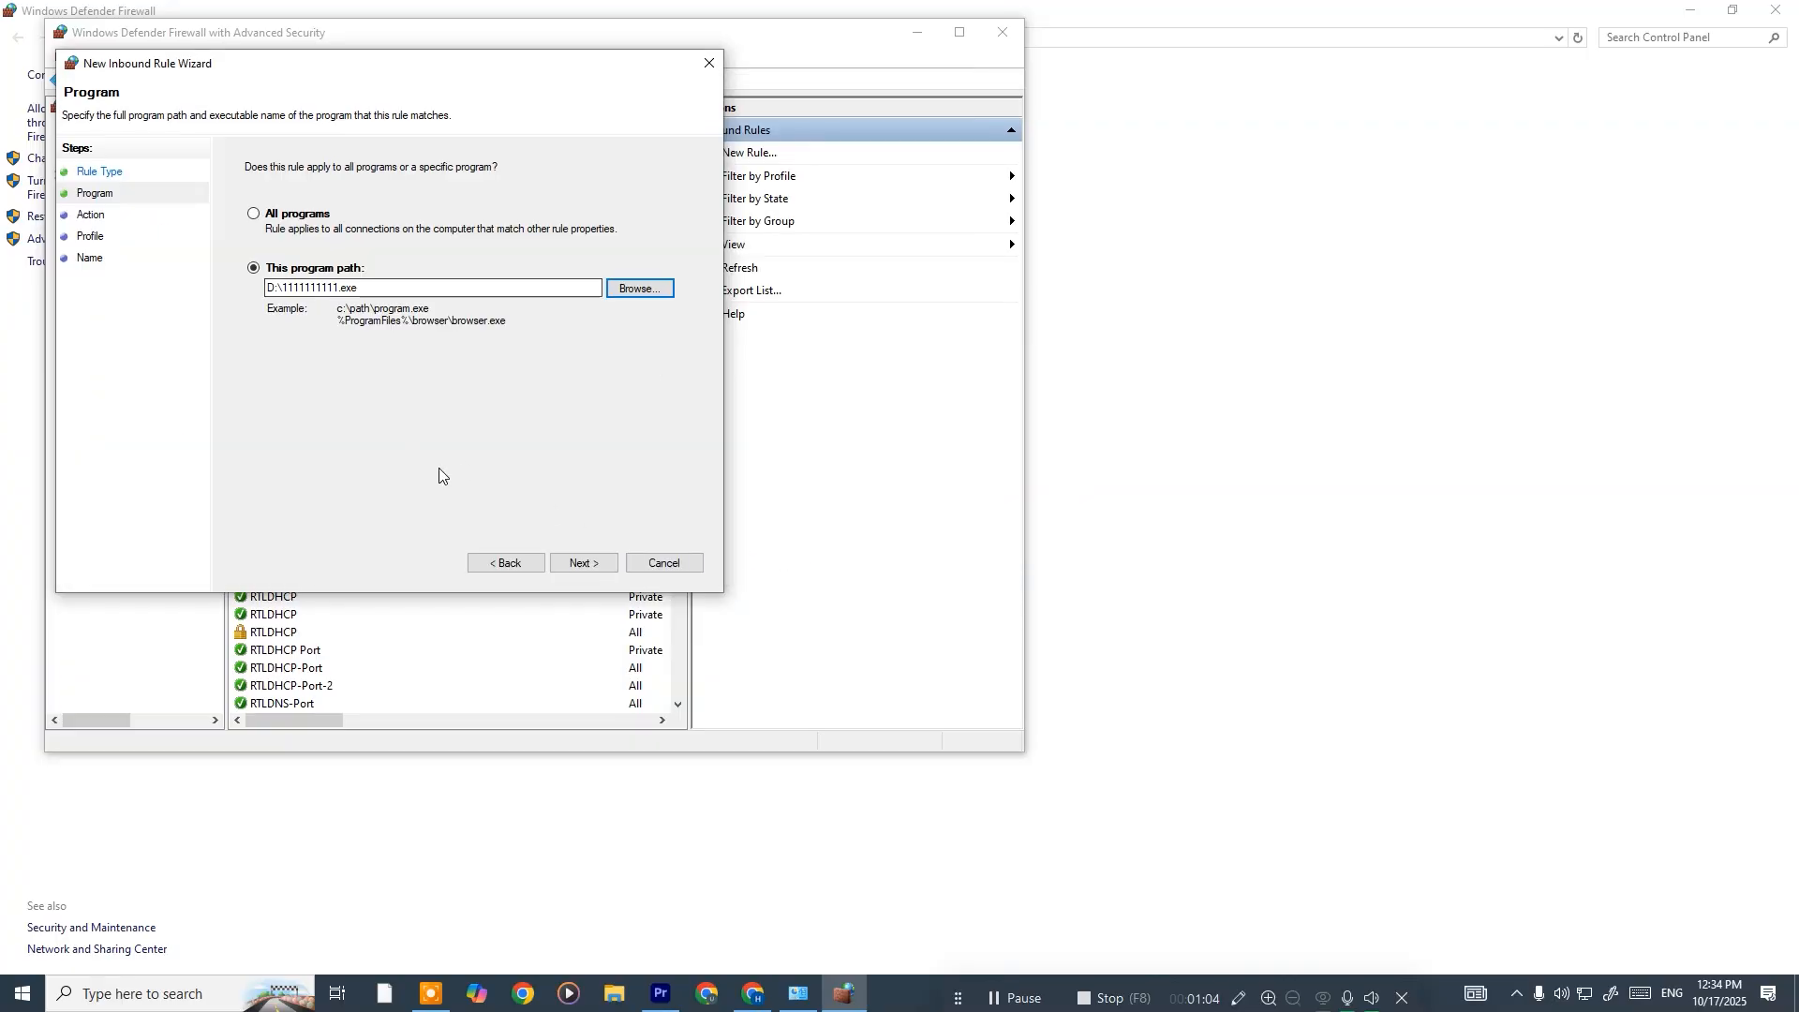
Set the rule's action to 'Block the connection' and continue to the Profile page
{"action": "left_click", "coordinate": [583, 562]}
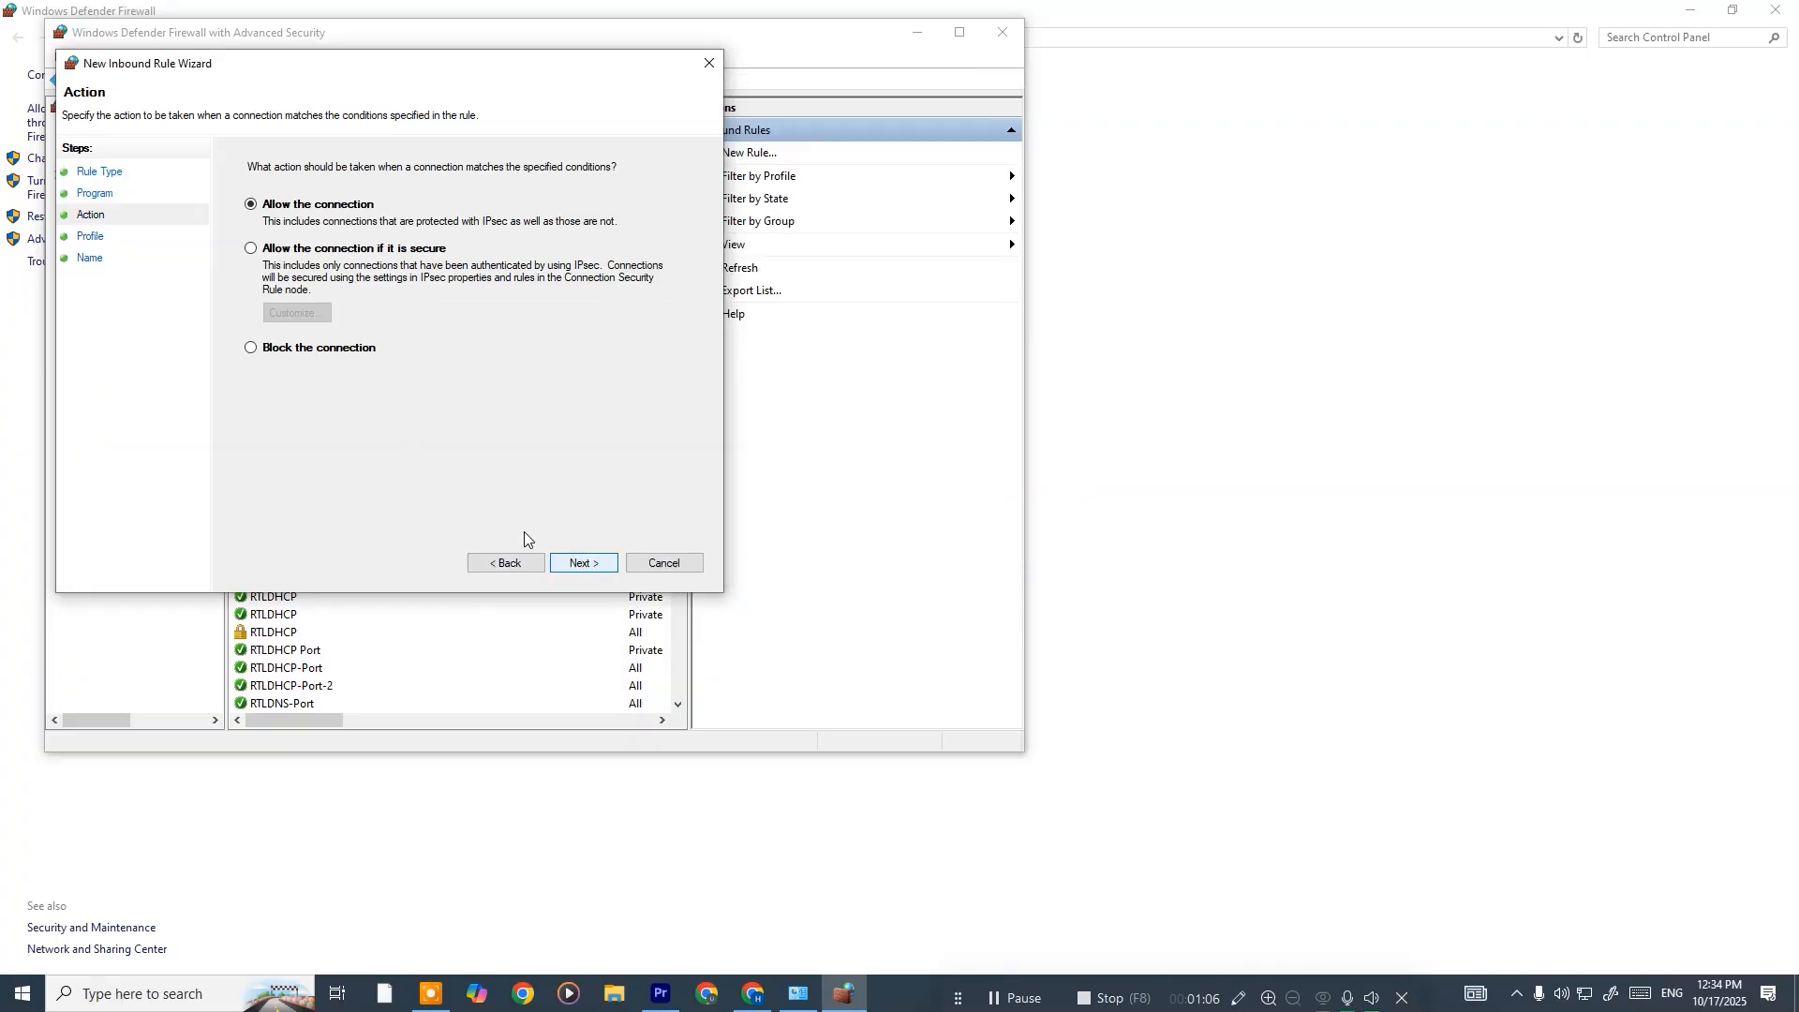
{"action": "left_click", "coordinate": [249, 348]}
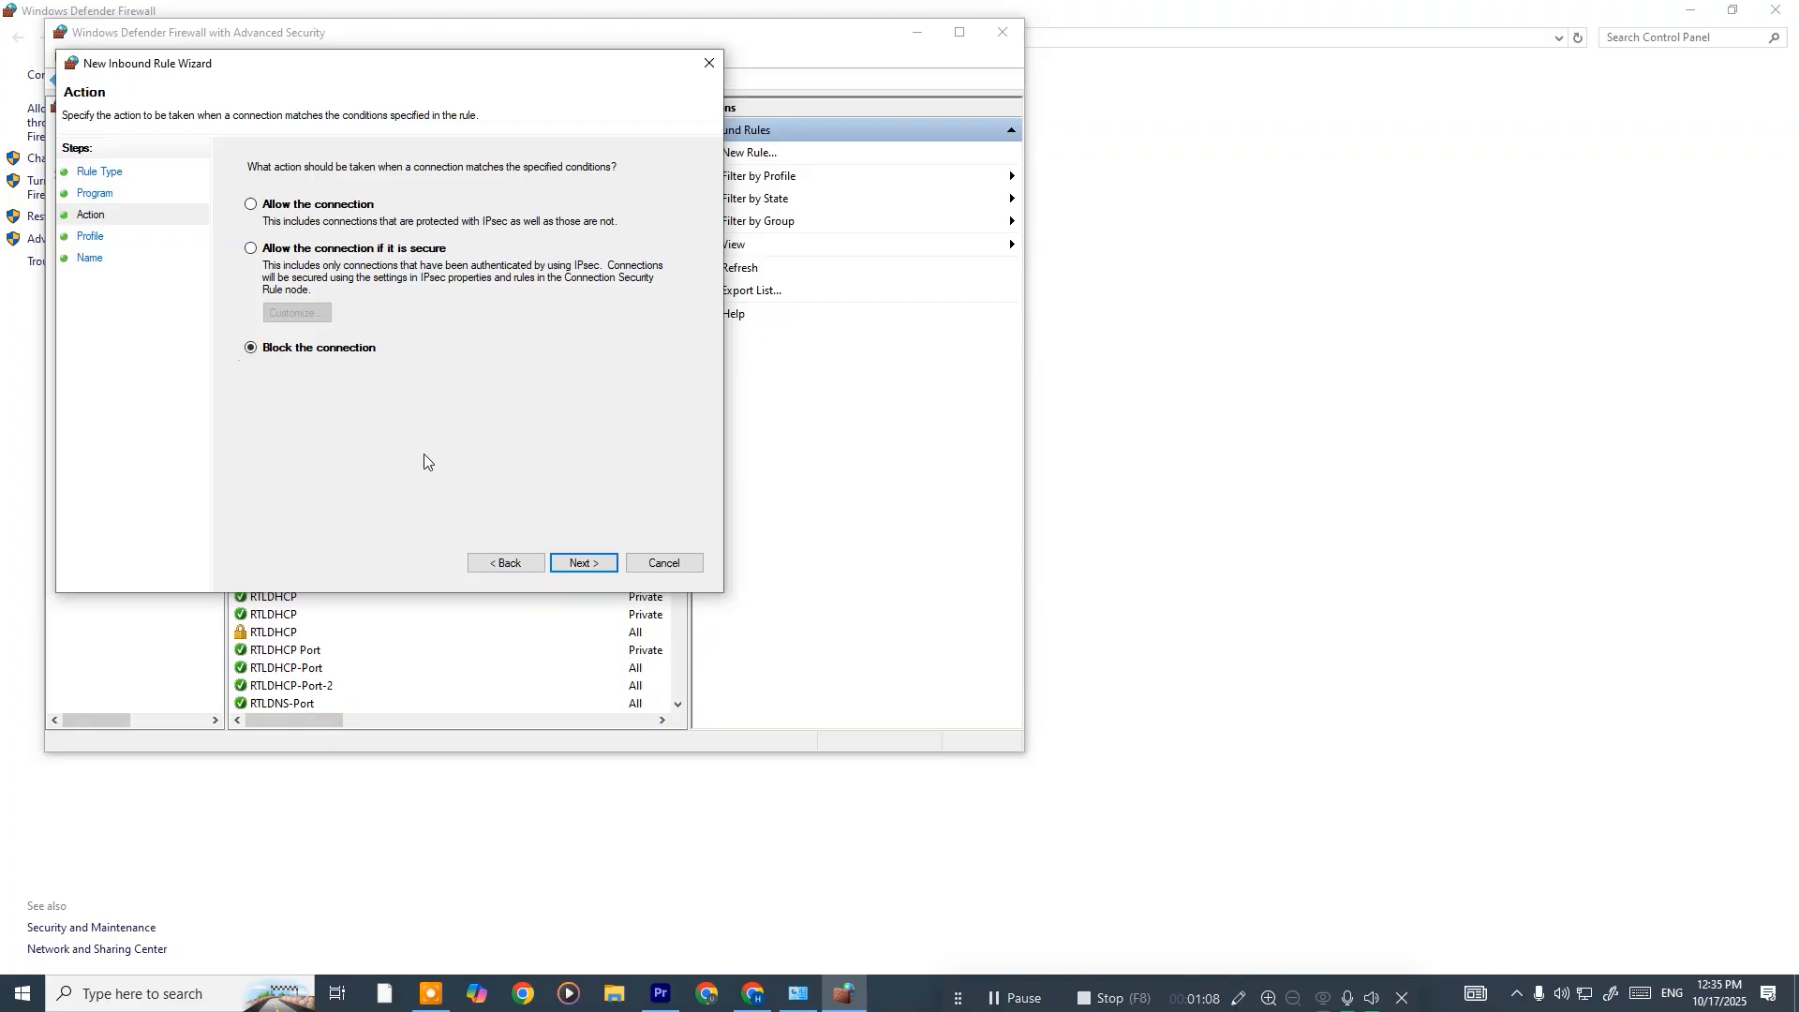
{"action": "left_click", "coordinate": [581, 563]}
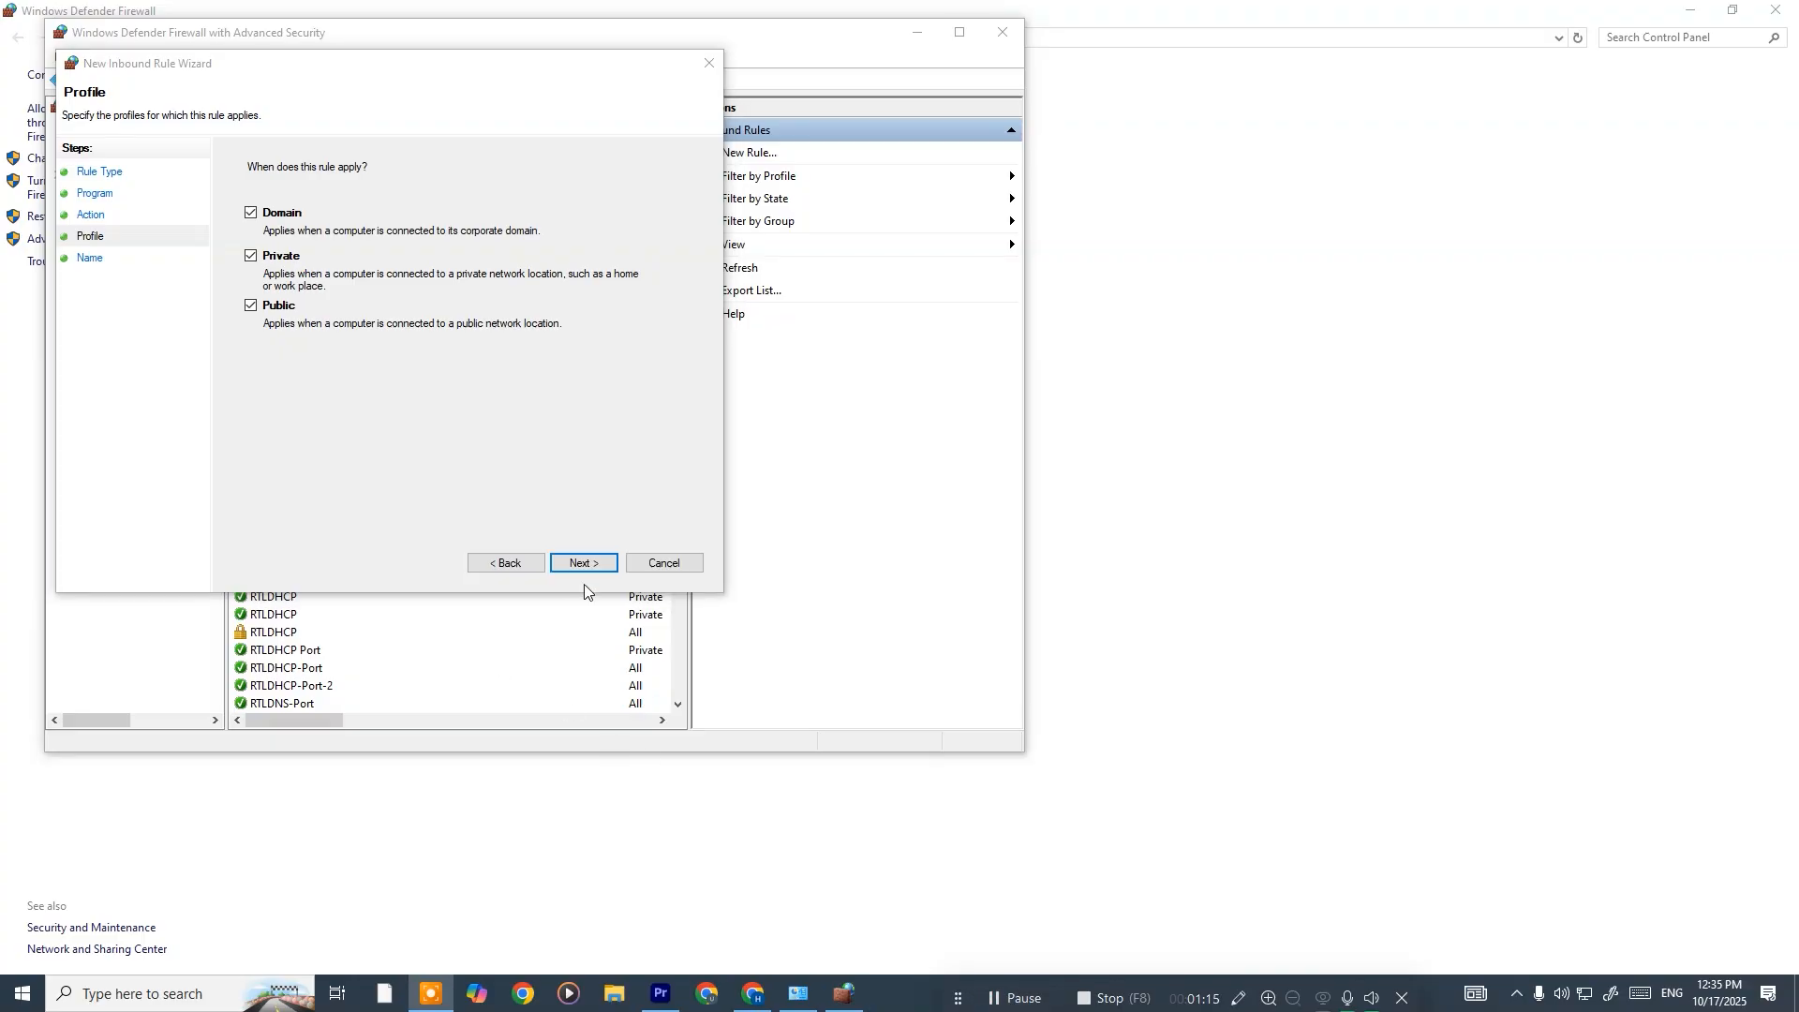
Keep Domain, Private and Public checked and name the rule 'pop'
{"action": "left_click", "coordinate": [581, 562]}
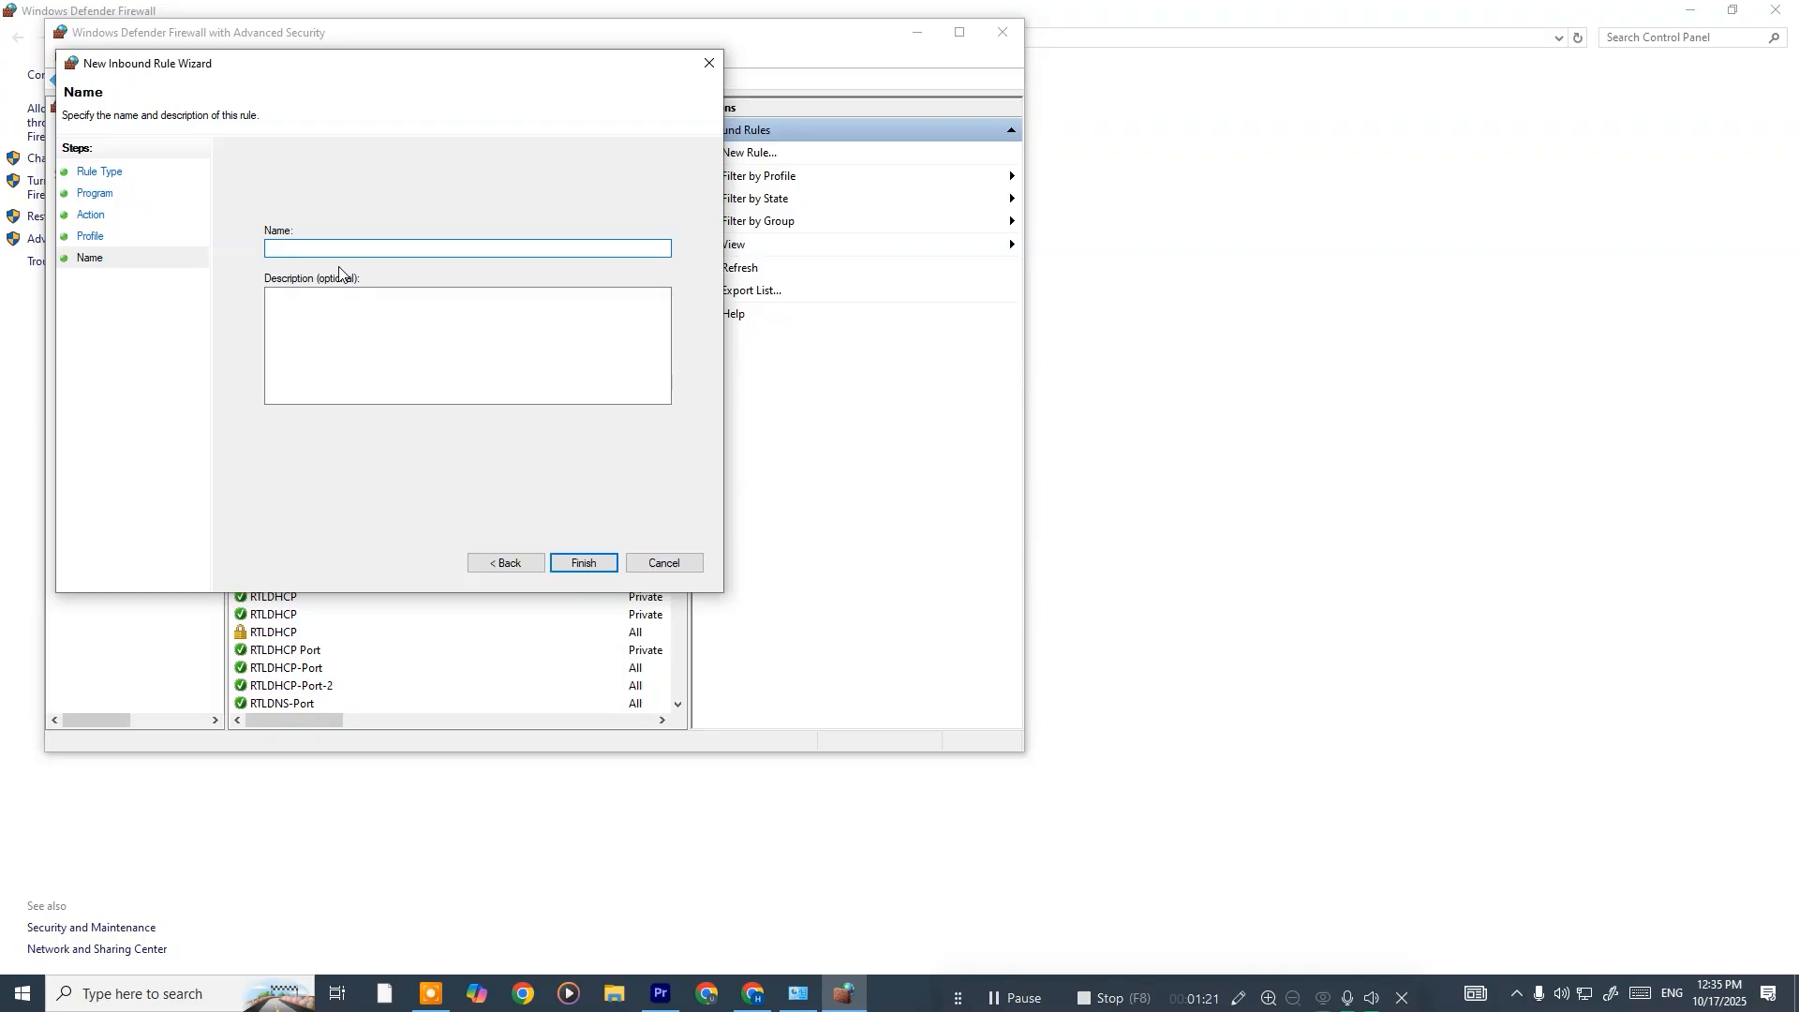
{"action": "type", "text": "pop"}
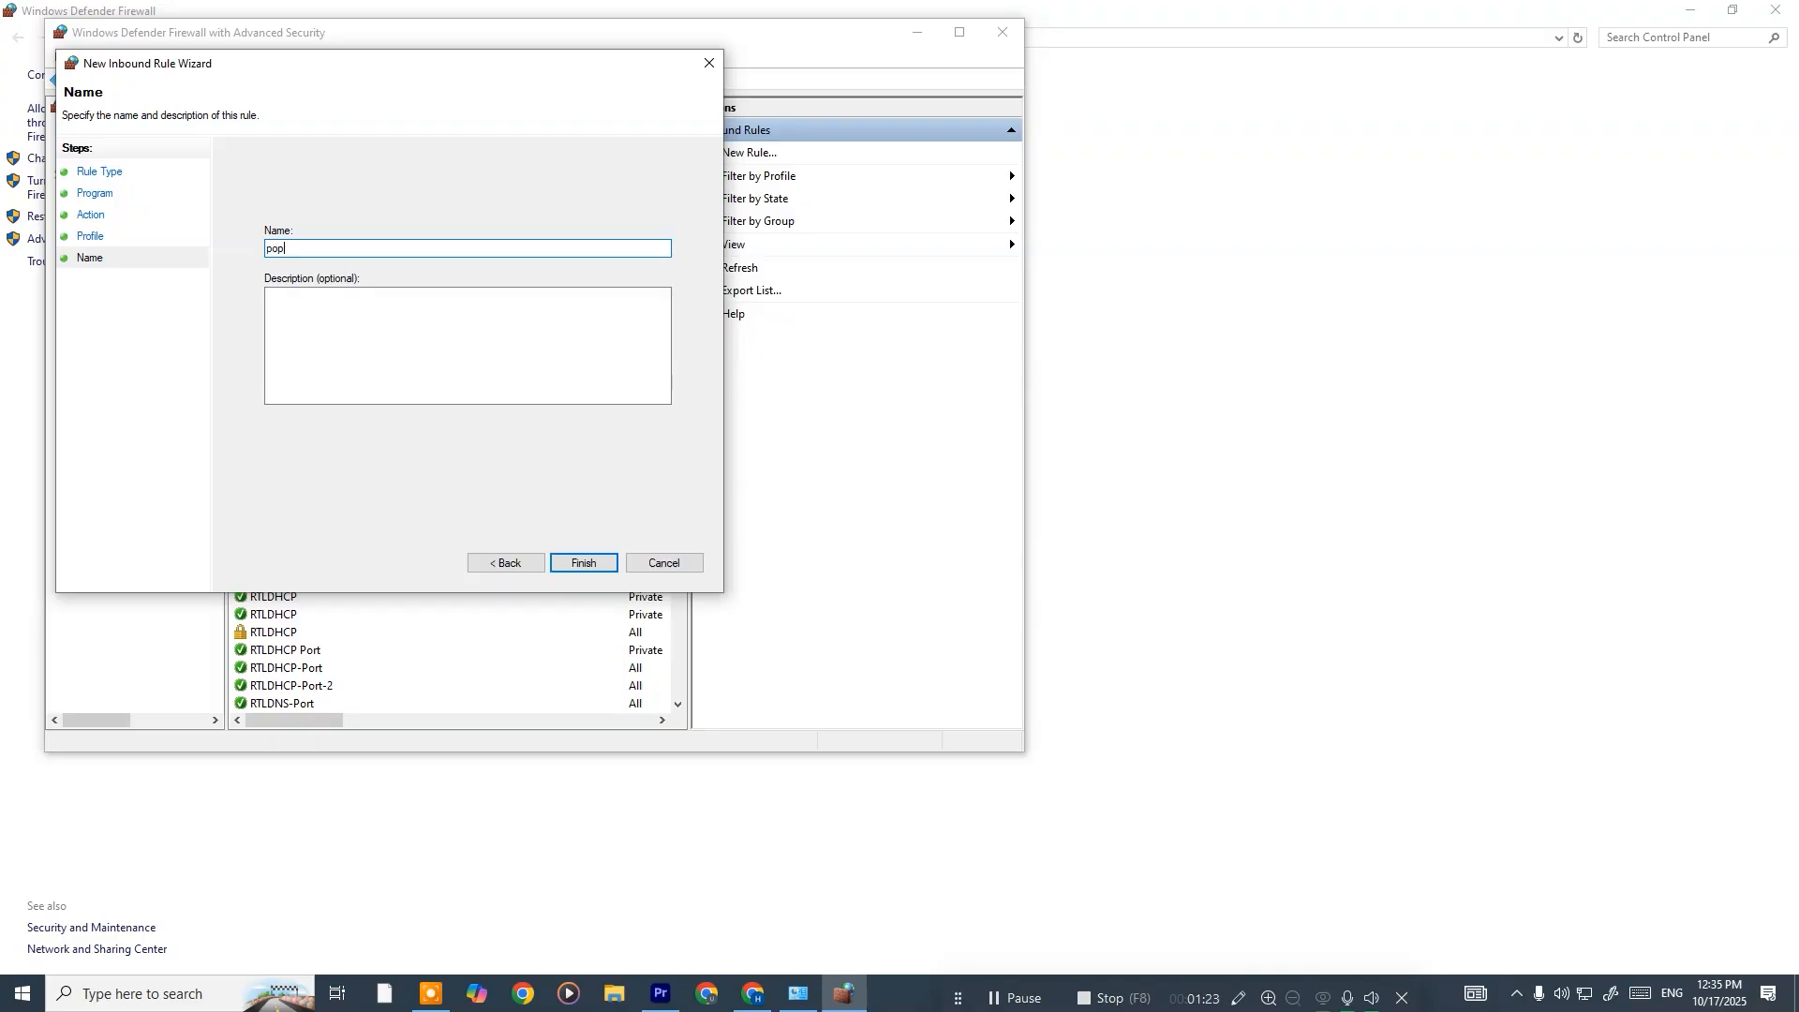